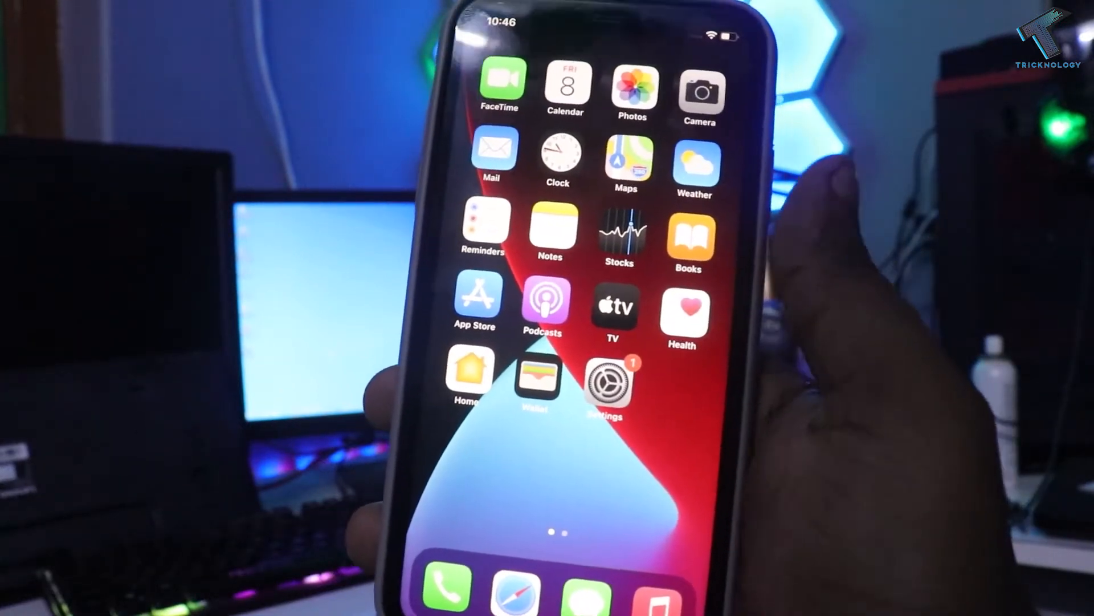
- Launch Settings from the home screen and scroll down to the Contacts entry
{"action": "left_click", "coordinate": [607, 380]}
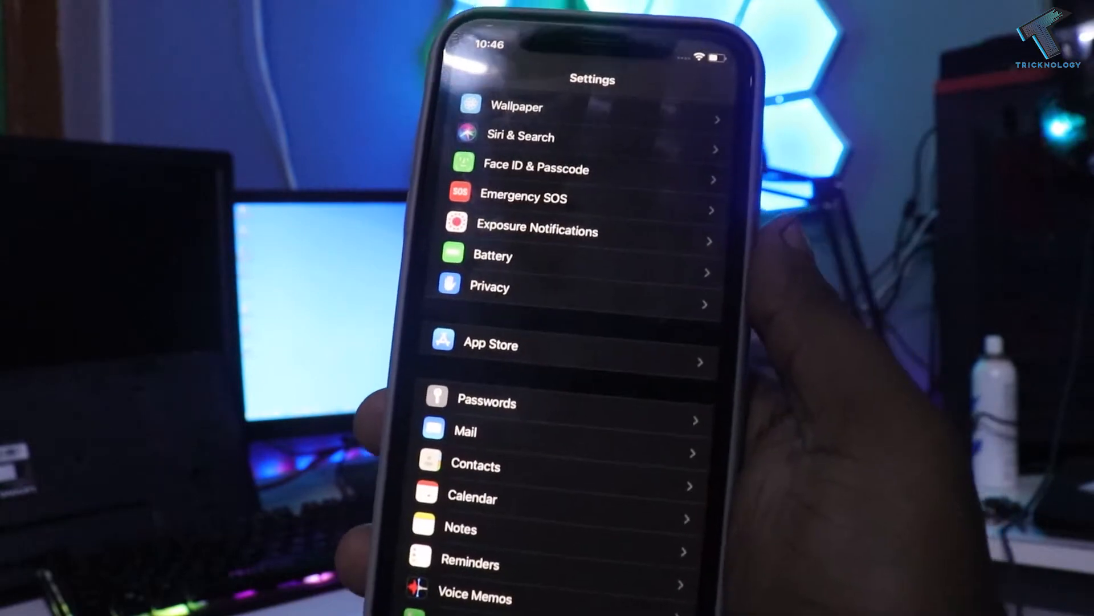
{"action": "scroll", "scroll_direction": "down", "scroll_amount": 3}
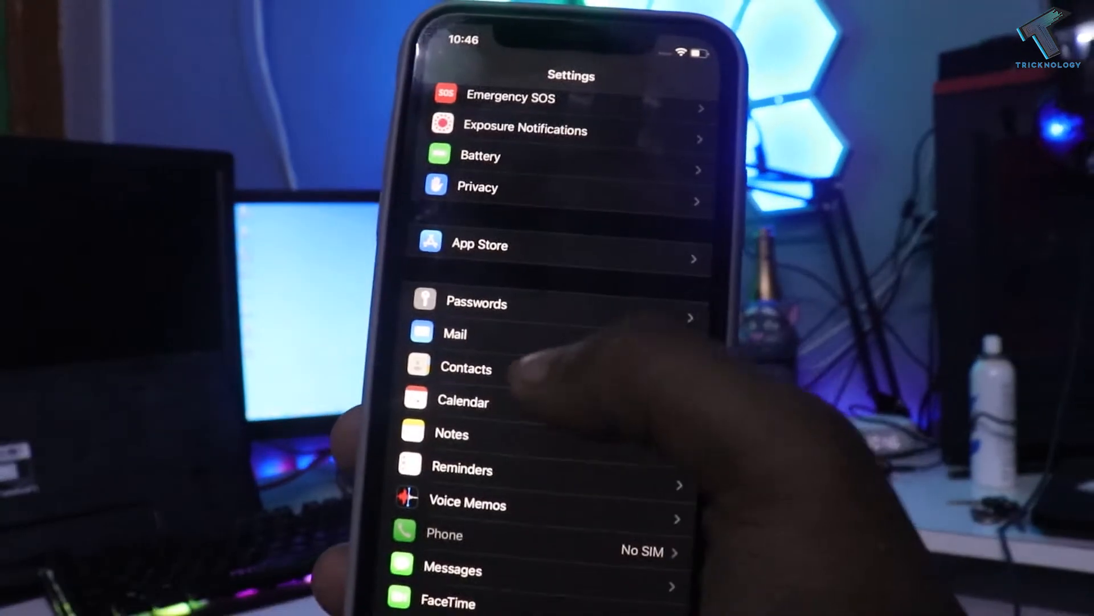
- View the Contacts accounts list showing only iCloud and the Add Account option
{"action": "left_click", "coordinate": [465, 368]}
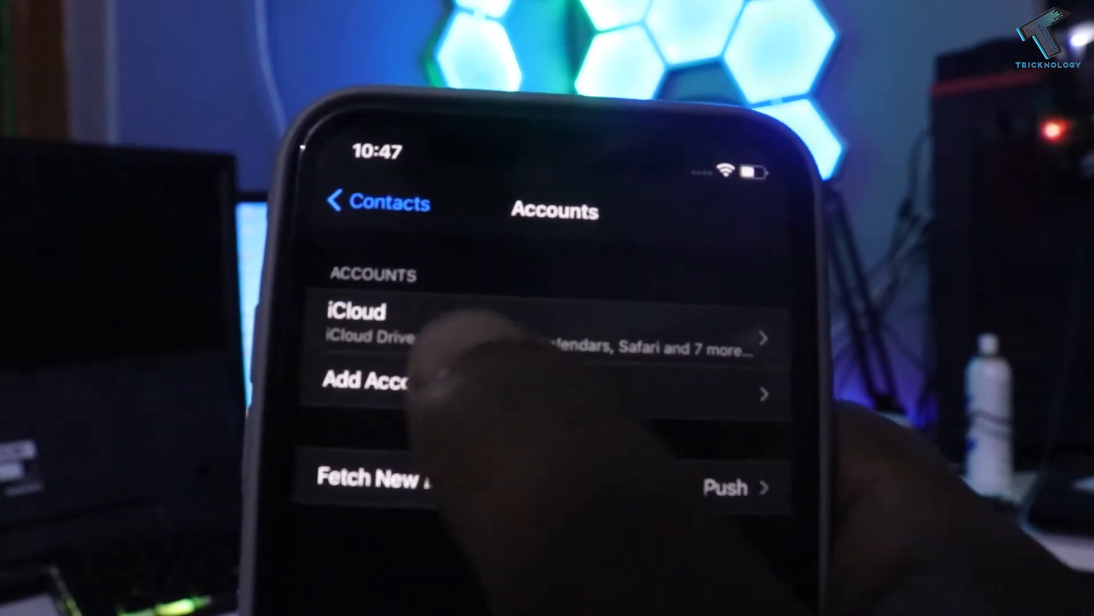
{"action": "left_click", "coordinate": [370, 380]}
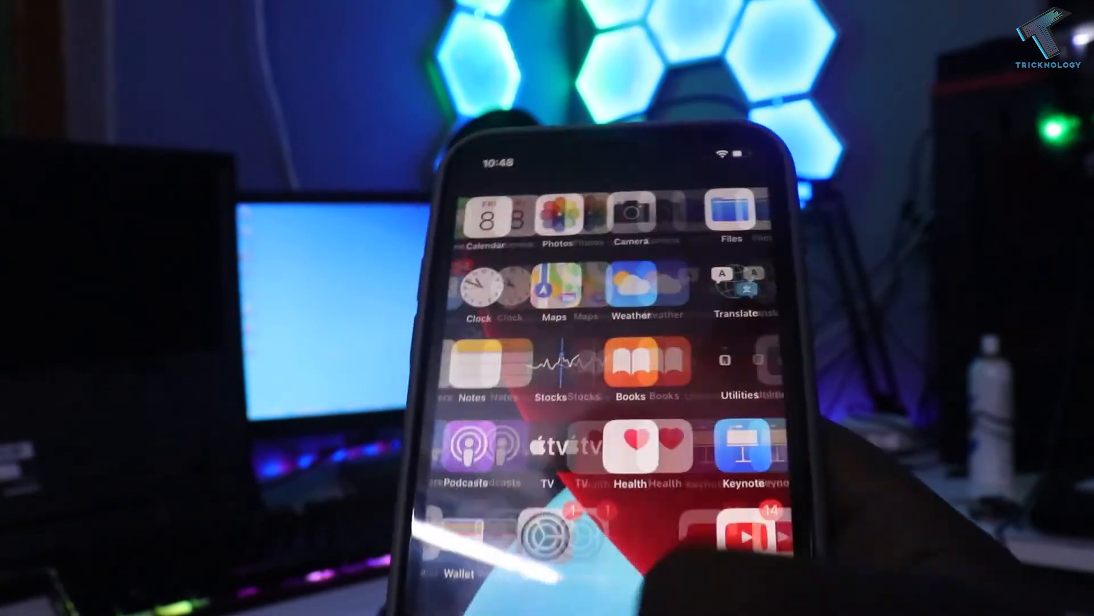
- Search Spotlight for 'contacts' so the Contacts app appears in the results
{"action": "scroll", "scroll_direction": "down", "scroll_amount": 3}
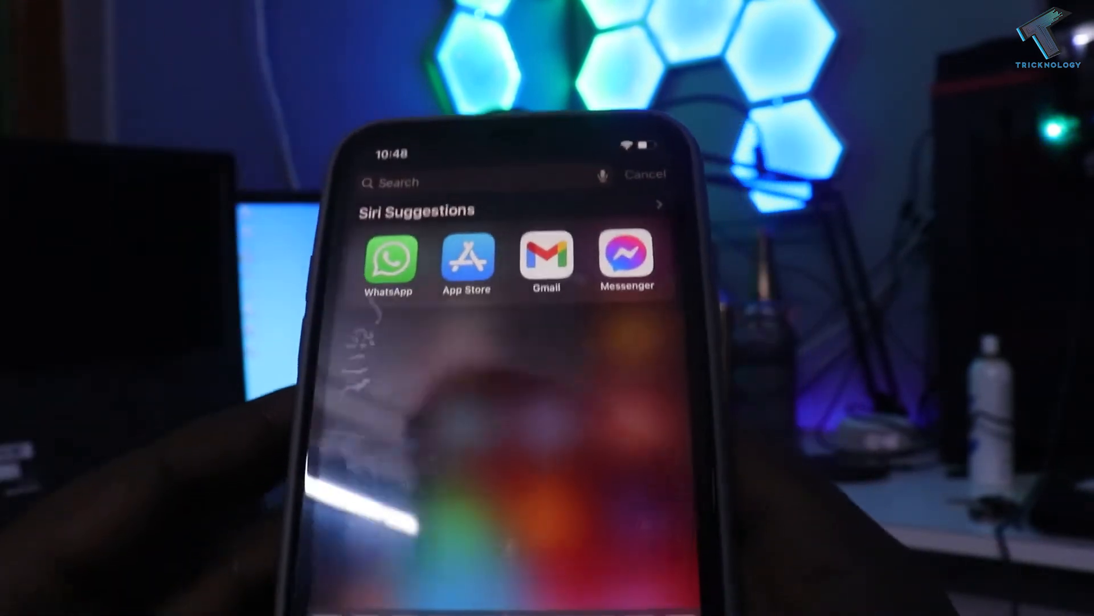
{"action": "type", "text": "co"}
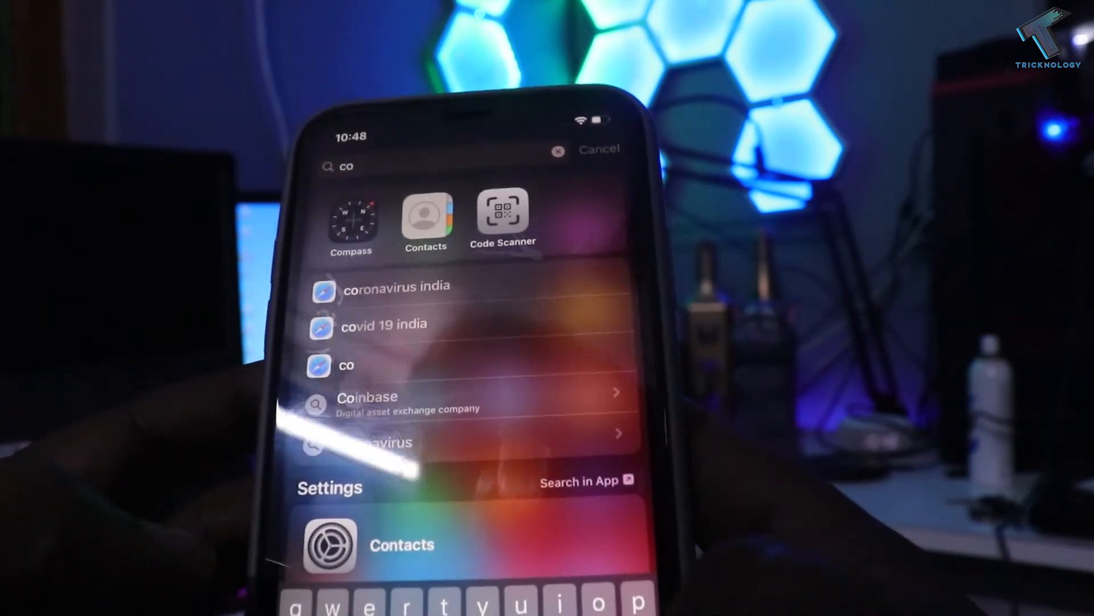
{"action": "left_click", "coordinate": [558, 149]}
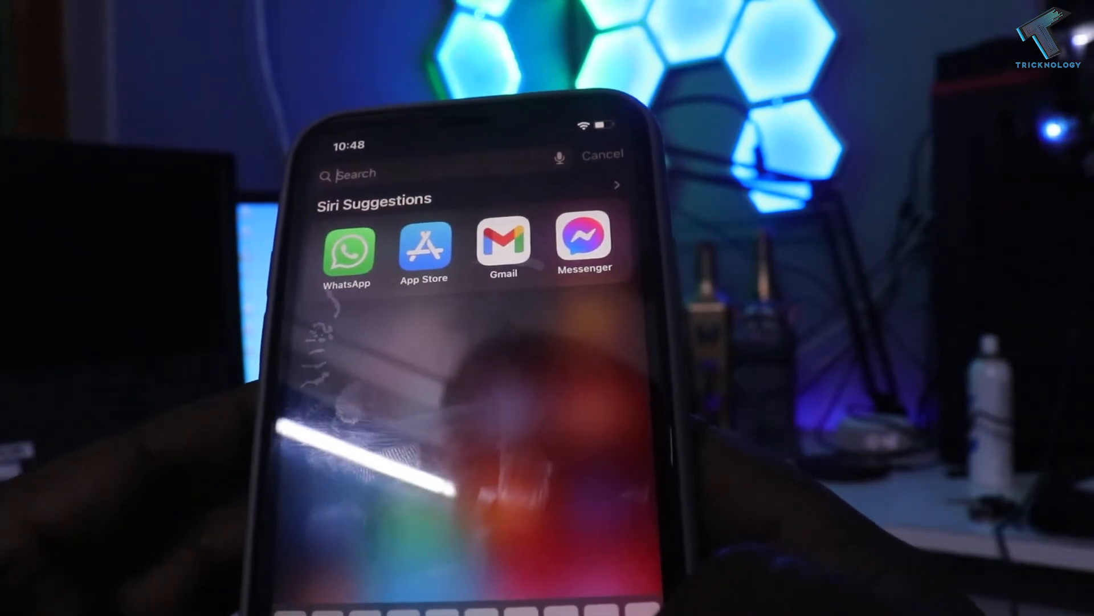
{"action": "type", "text": "contacts"}
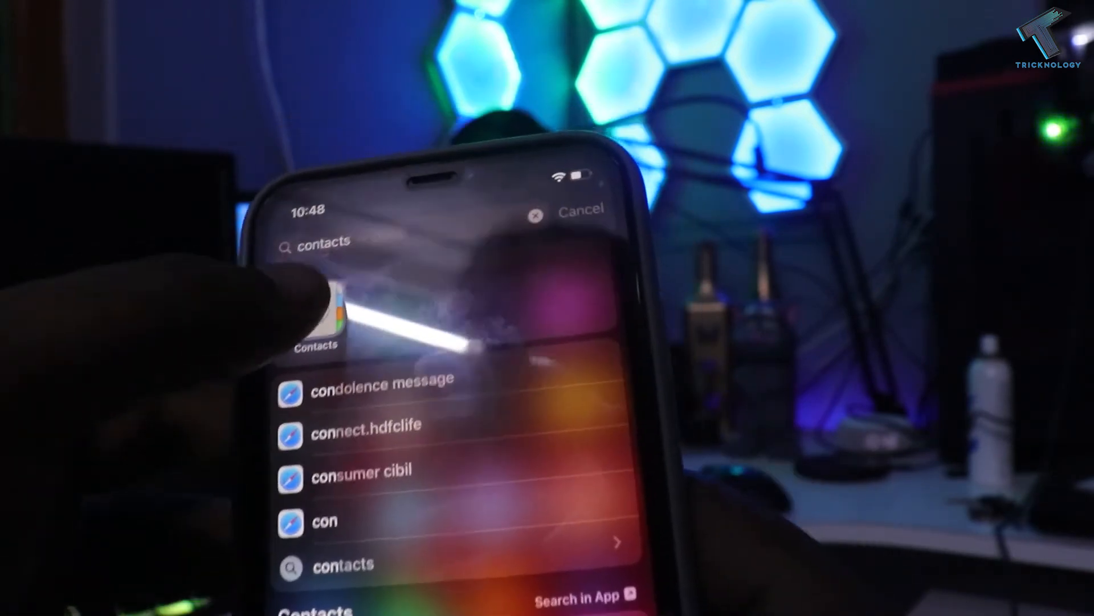